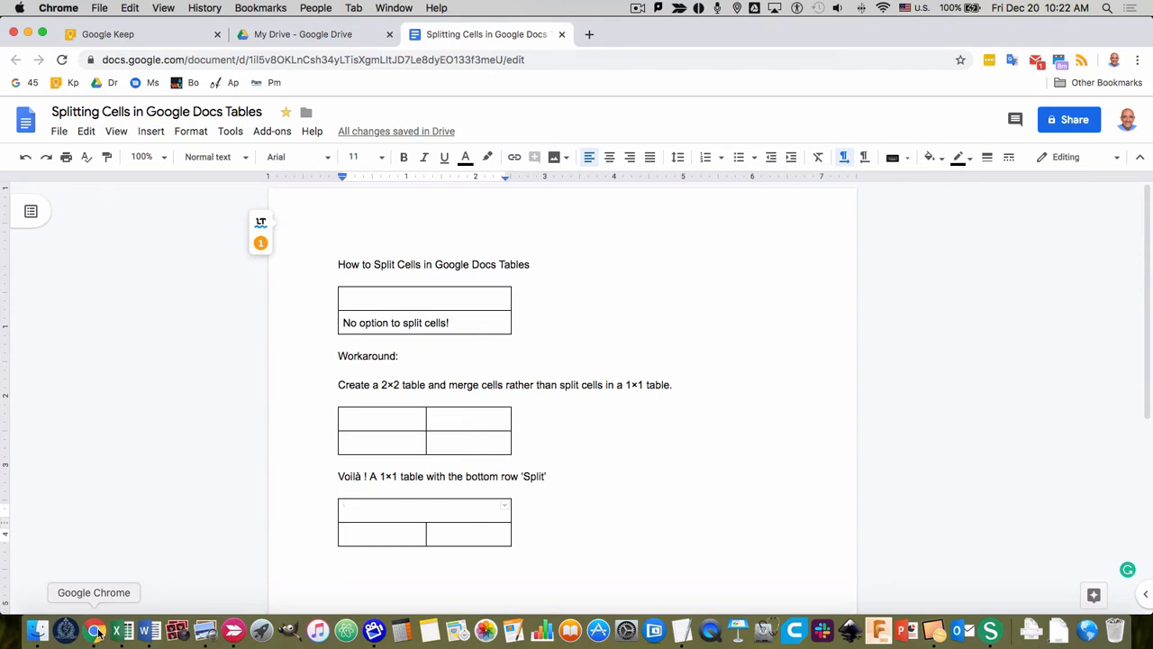
{"action": "mouse_move", "coordinate": [148, 627]}
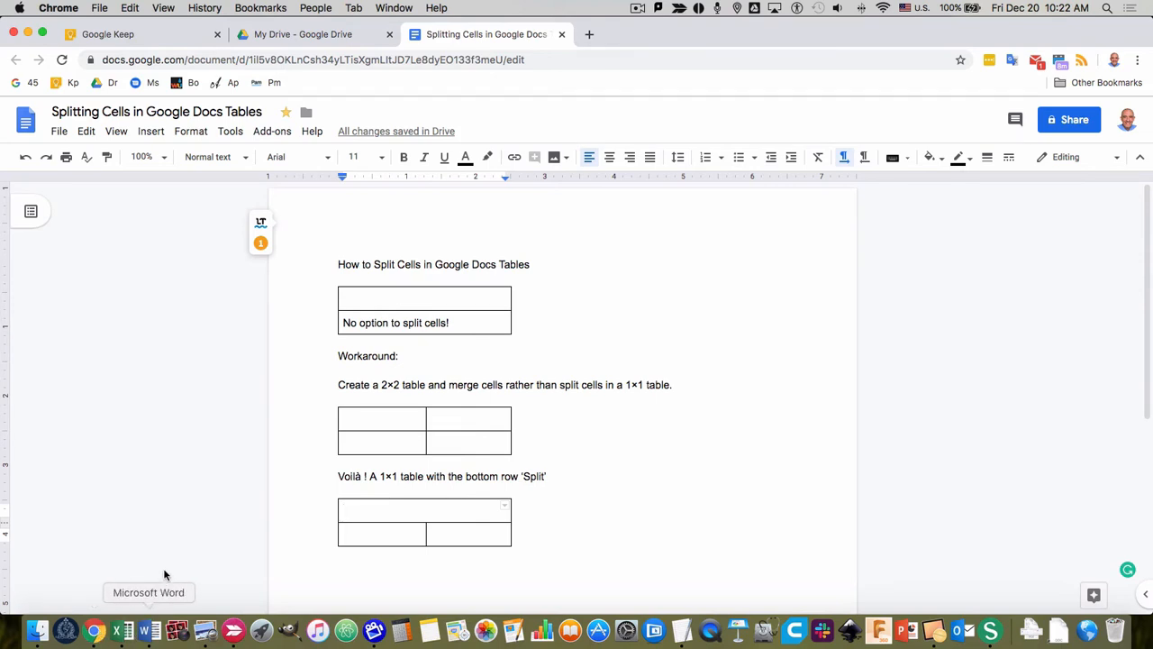
{"action": "mouse_move", "coordinate": [398, 324]}
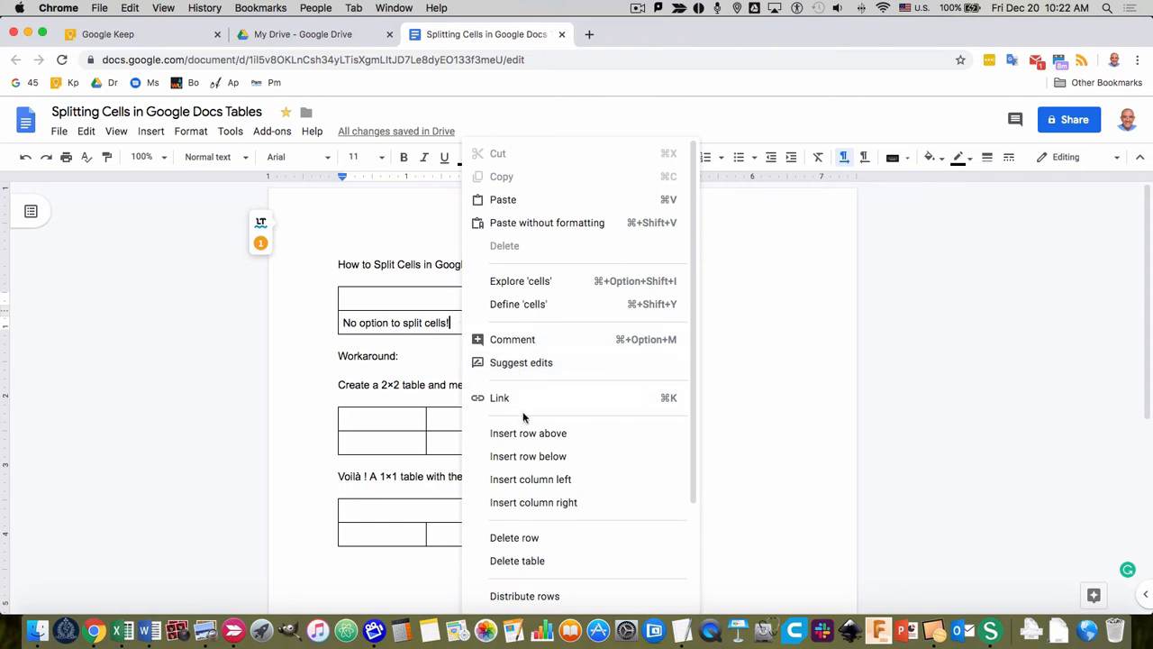
{"action": "mouse_move", "coordinate": [528, 456]}
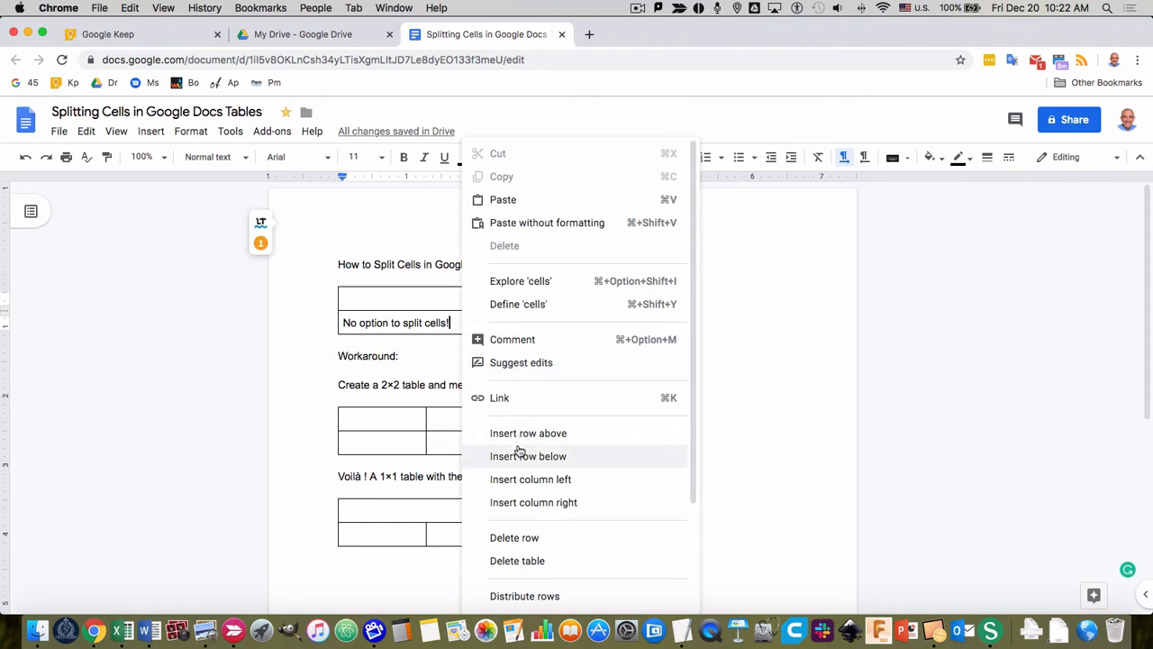
{"action": "mouse_move", "coordinate": [530, 479]}
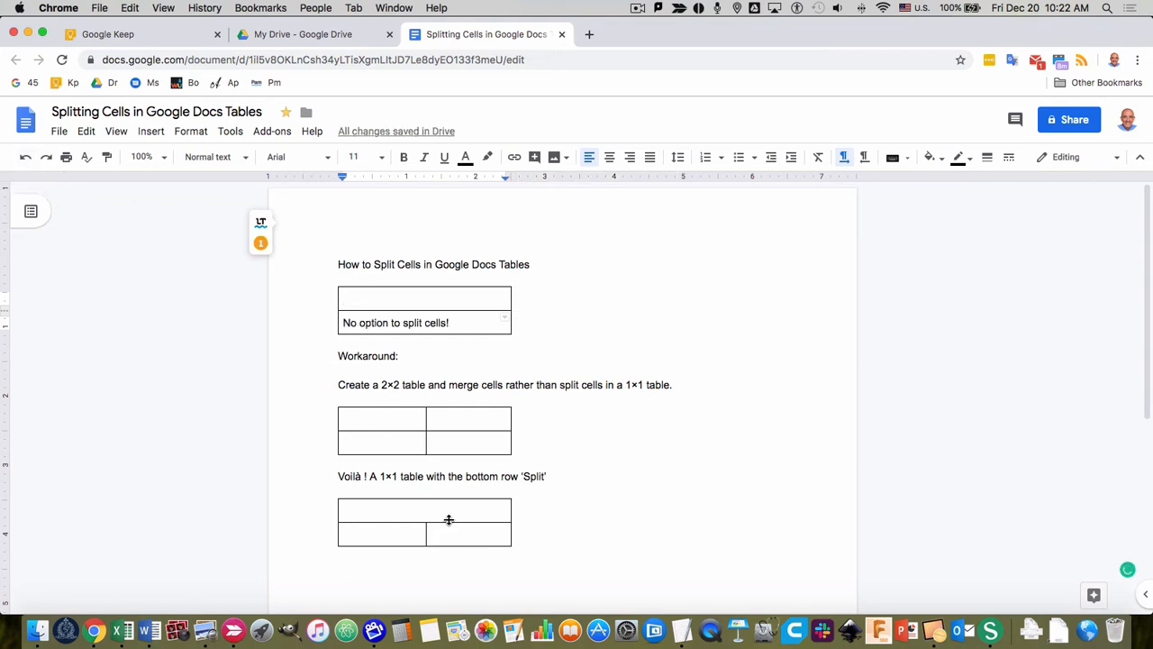
{"action": "mouse_move", "coordinate": [384, 519]}
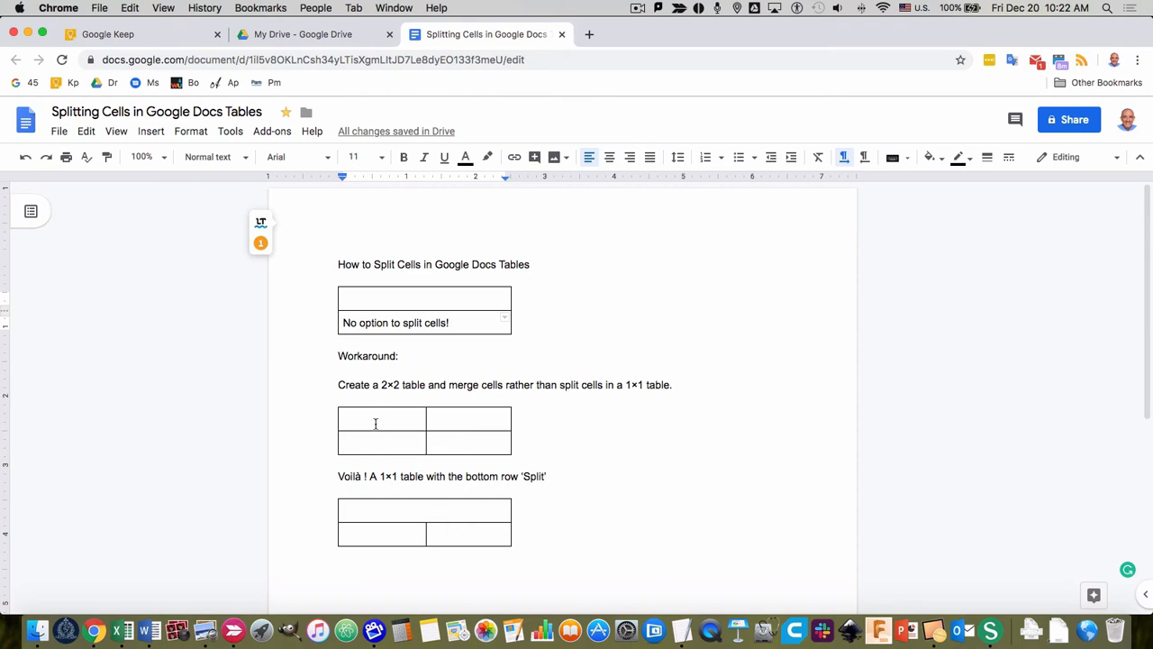
{"action": "mouse_move", "coordinate": [400, 400]}
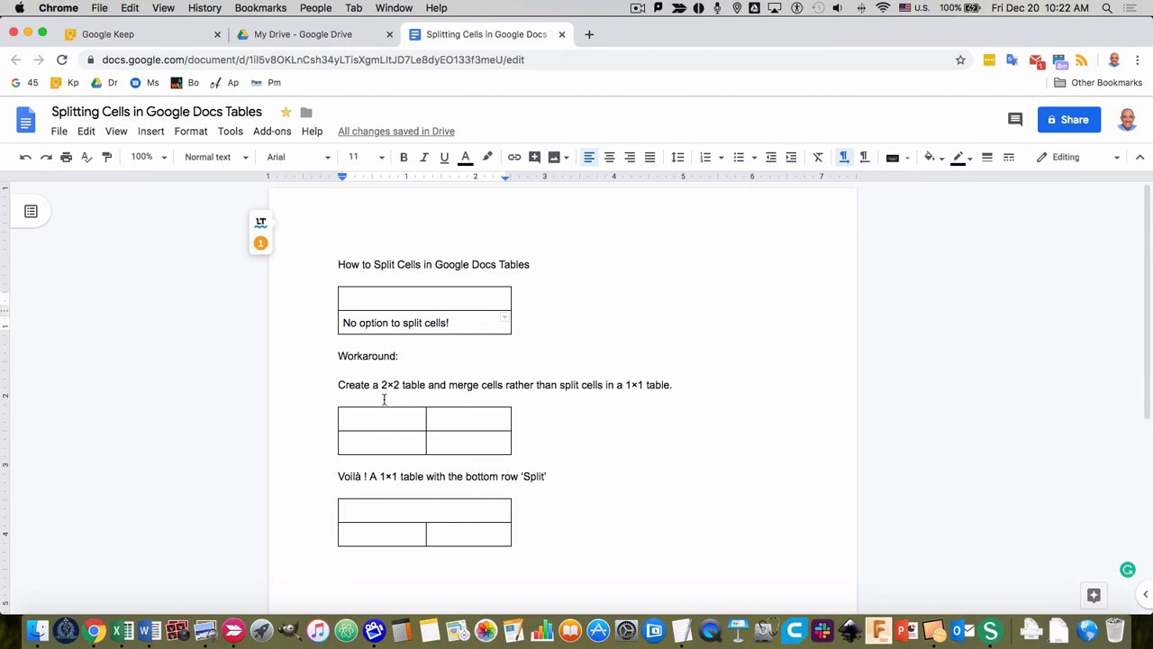
{"action": "mouse_move", "coordinate": [366, 434]}
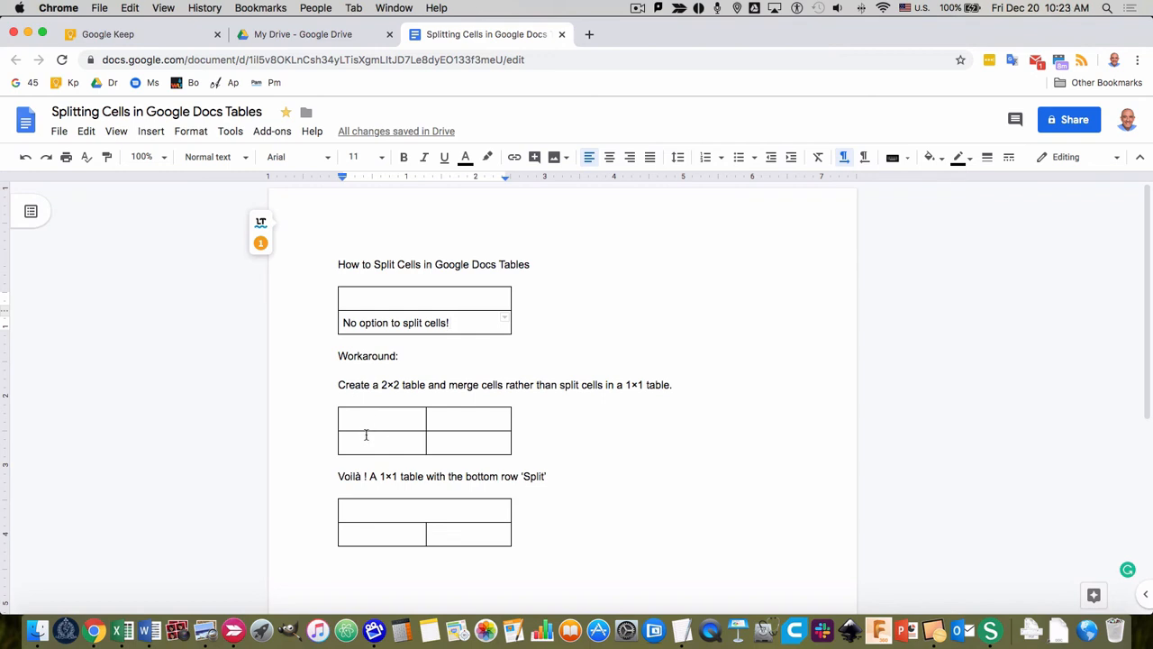
Select both top-row cells of the 2×2 table and merge them into one title cell.
{"action": "left_click", "coordinate": [382, 441]}
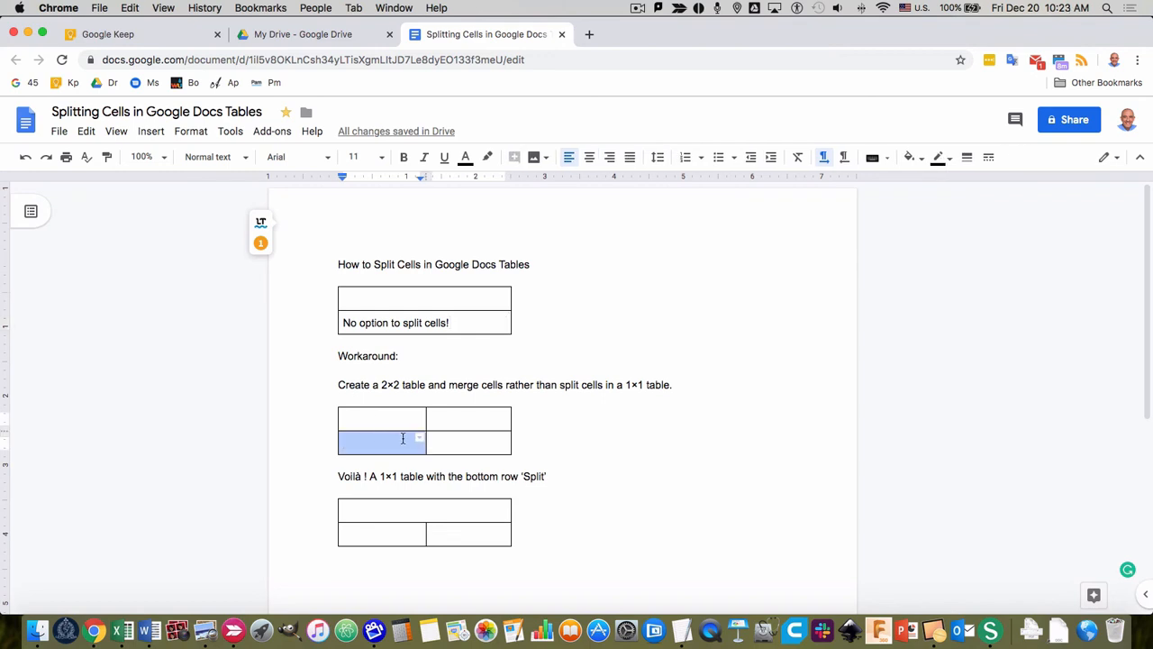
{"action": "left_click_drag", "start_coordinate": [381, 443], "coordinate": [468, 443]}
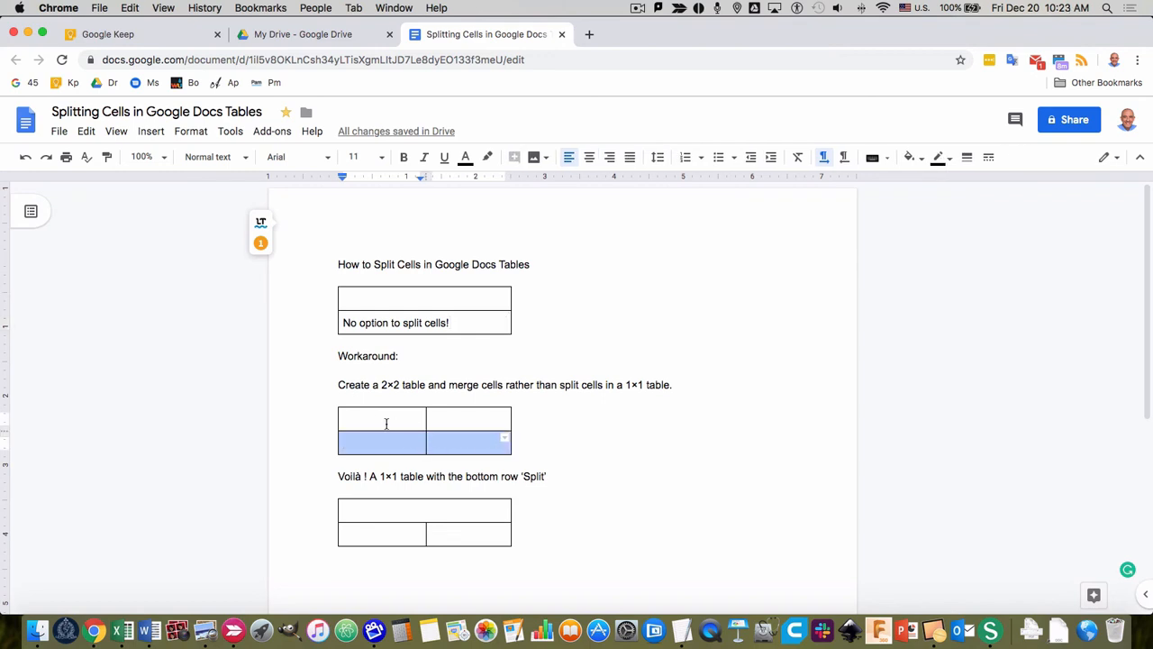
{"action": "left_click", "coordinate": [382, 418]}
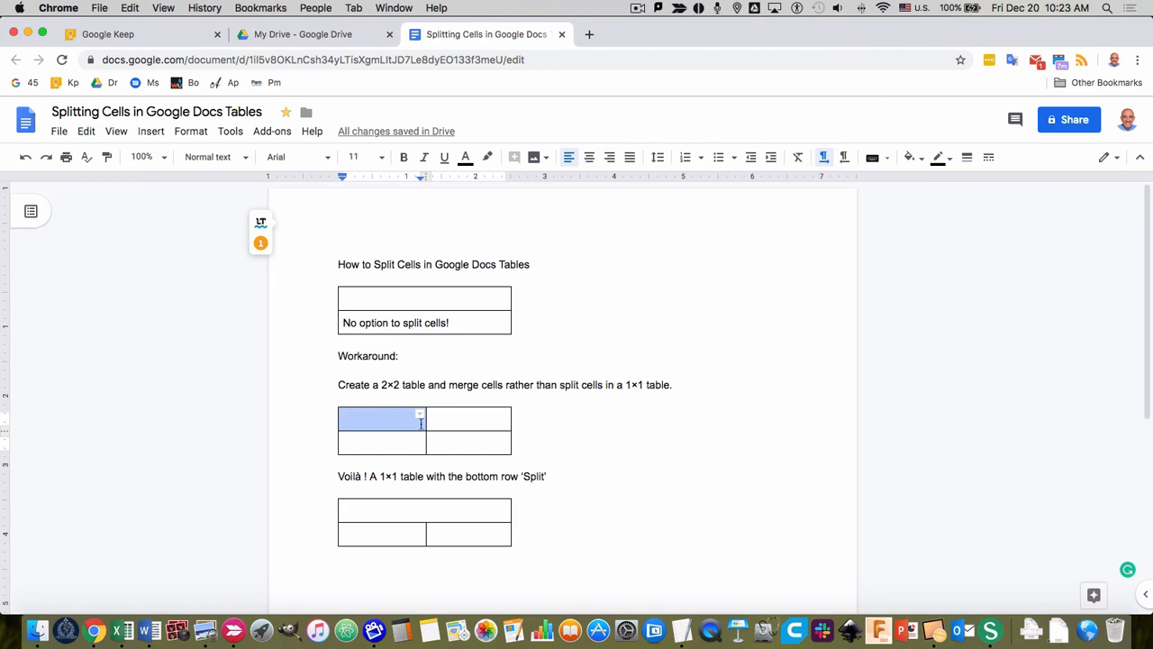
{"action": "left_click", "coordinate": [469, 418]}
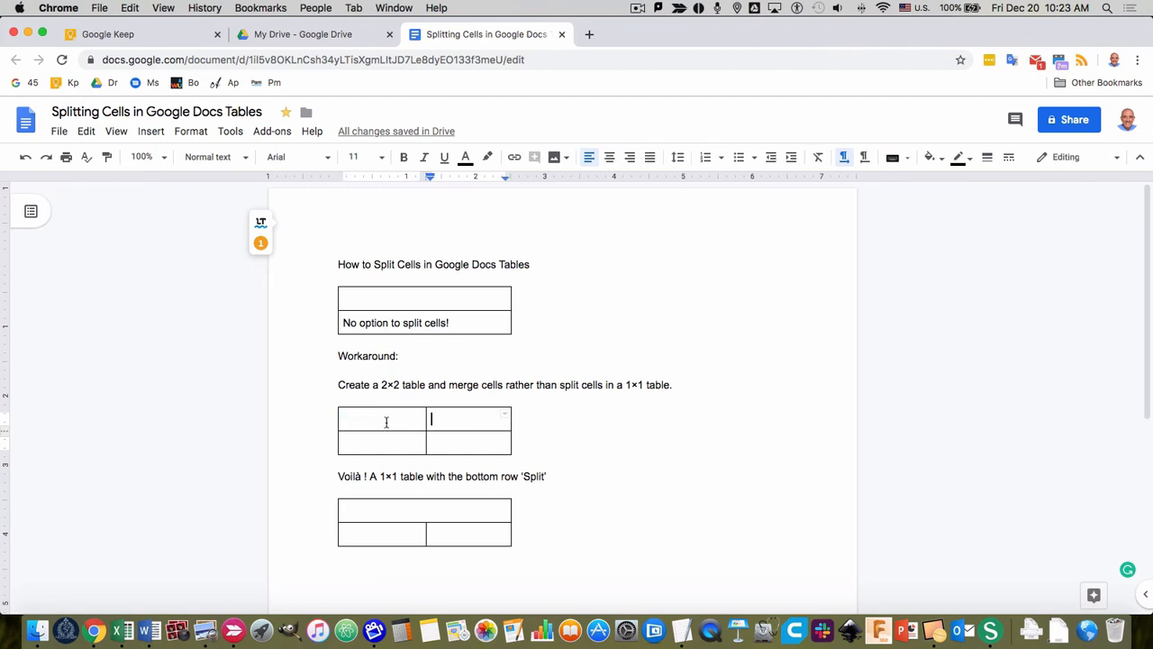
{"action": "left_click_drag", "start_coordinate": [382, 418], "coordinate": [469, 418]}
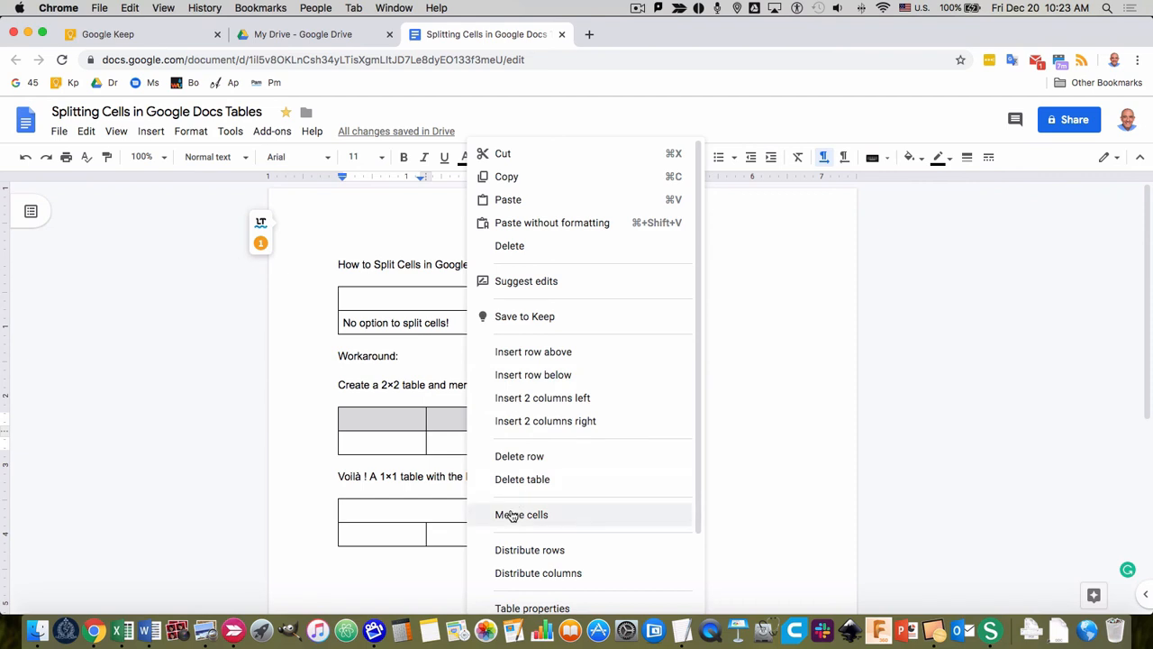
{"action": "left_click", "coordinate": [520, 516]}
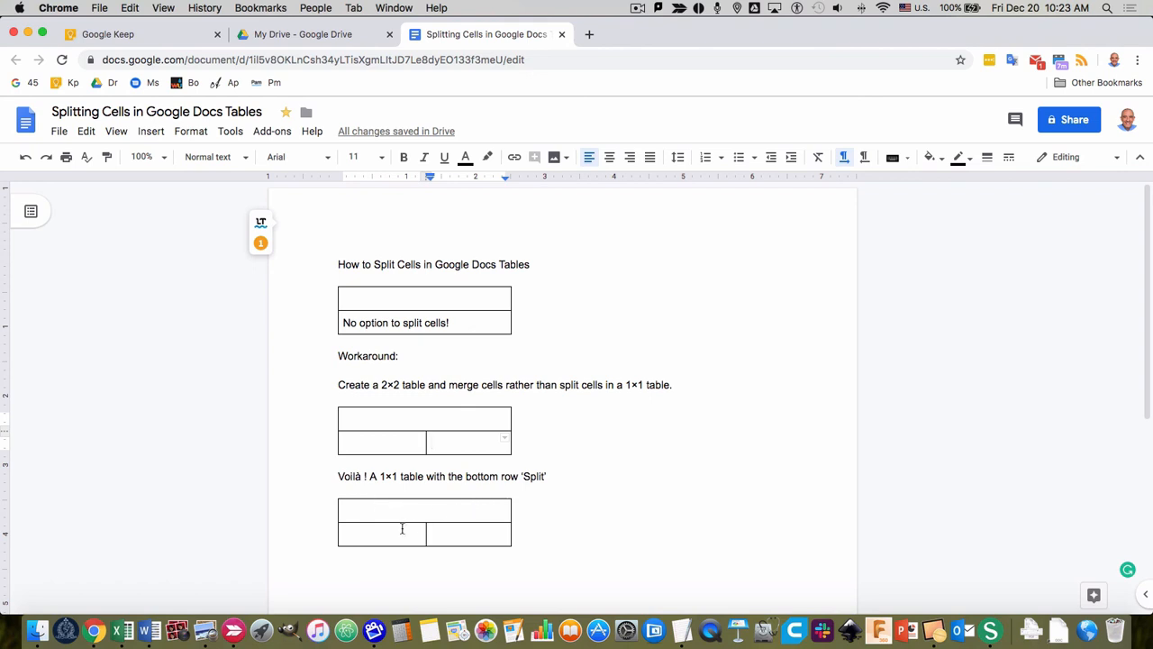
{"action": "mouse_move", "coordinate": [435, 532]}
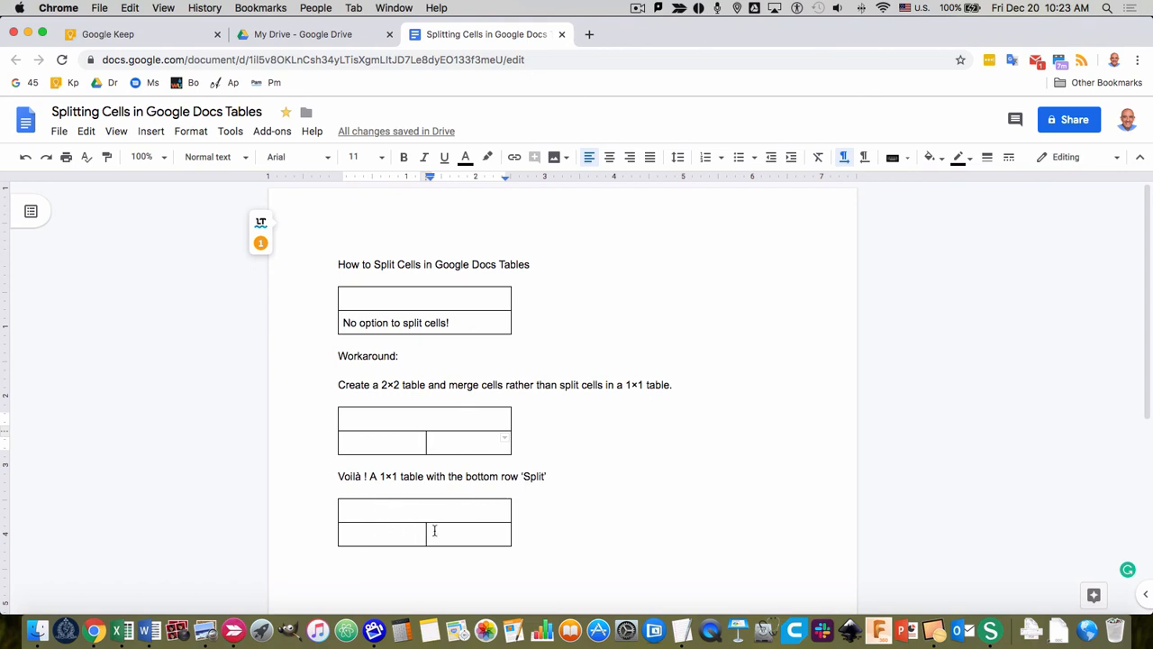